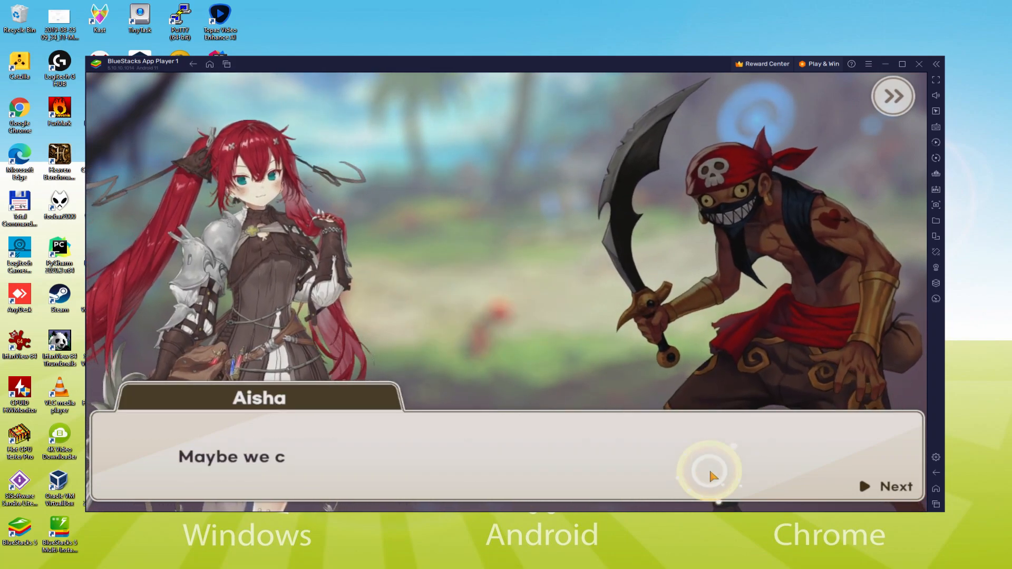
- Advance Aisha's Demian Saga dialogue through three more lines
left_click(894, 487)
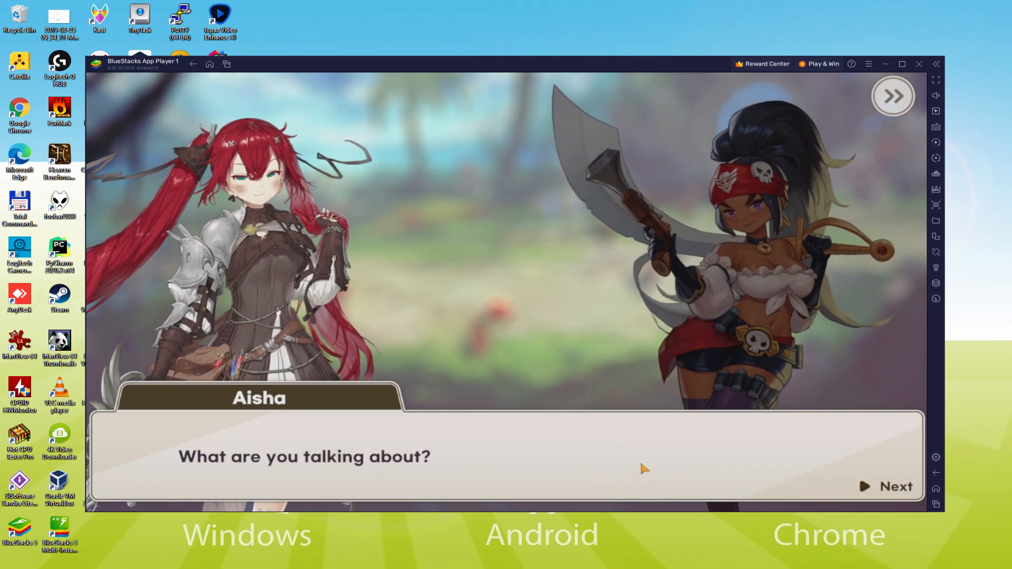
left_click(896, 486)
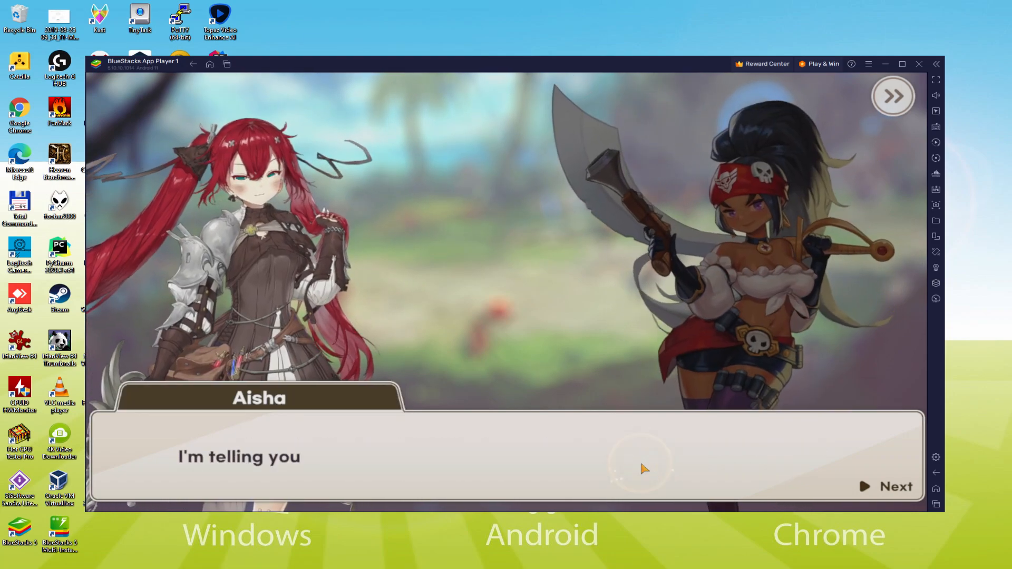
left_click(894, 486)
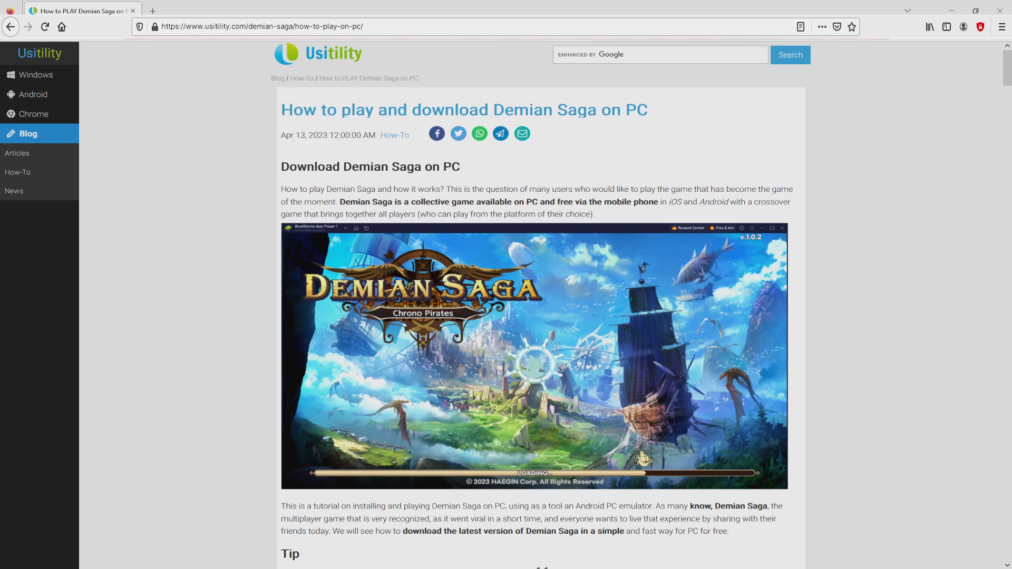
- Scroll the Usitility Demian Saga guide down to its download section
scroll("down", 3)
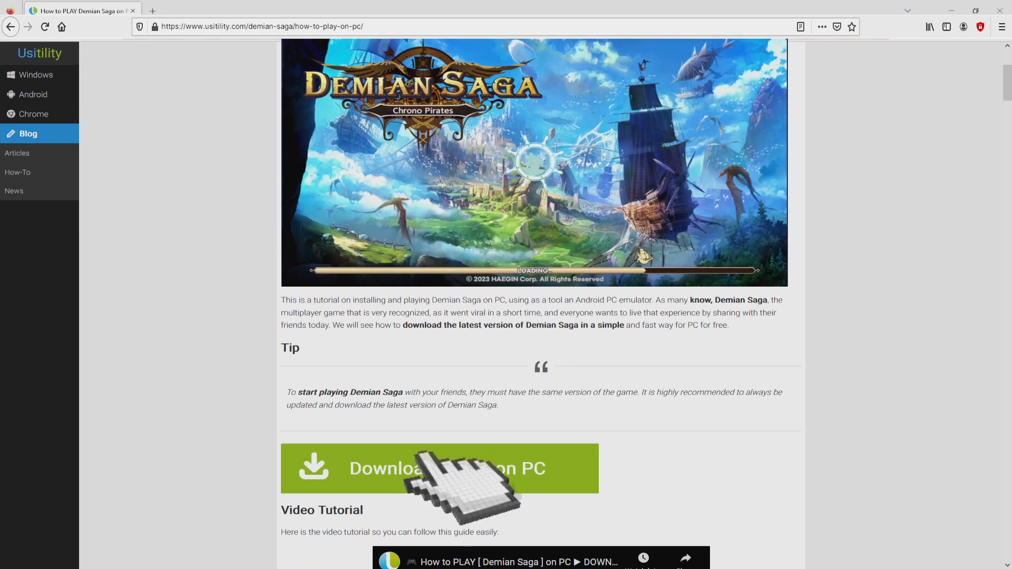
- Open the BlueStacks Demian Saga page and view its Eco Mode and Multi Instance Sync features
left_click(443, 469)
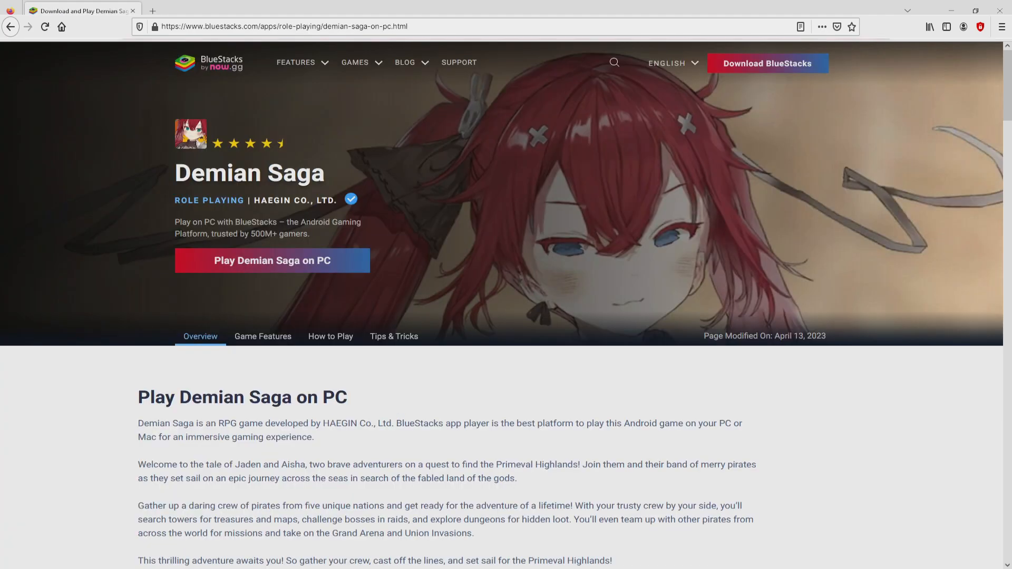
scroll("down", 3)
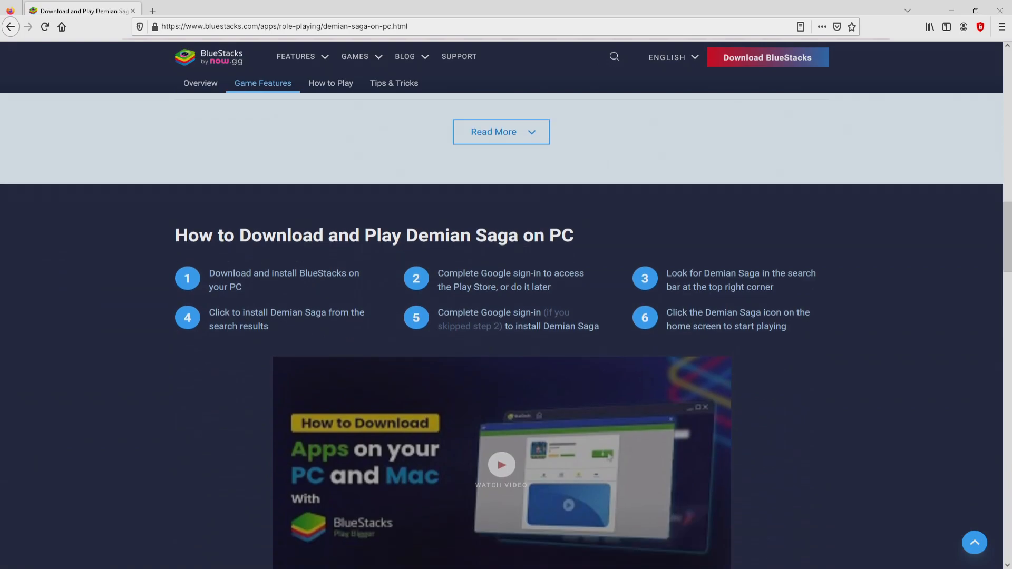
left_click(200, 82)
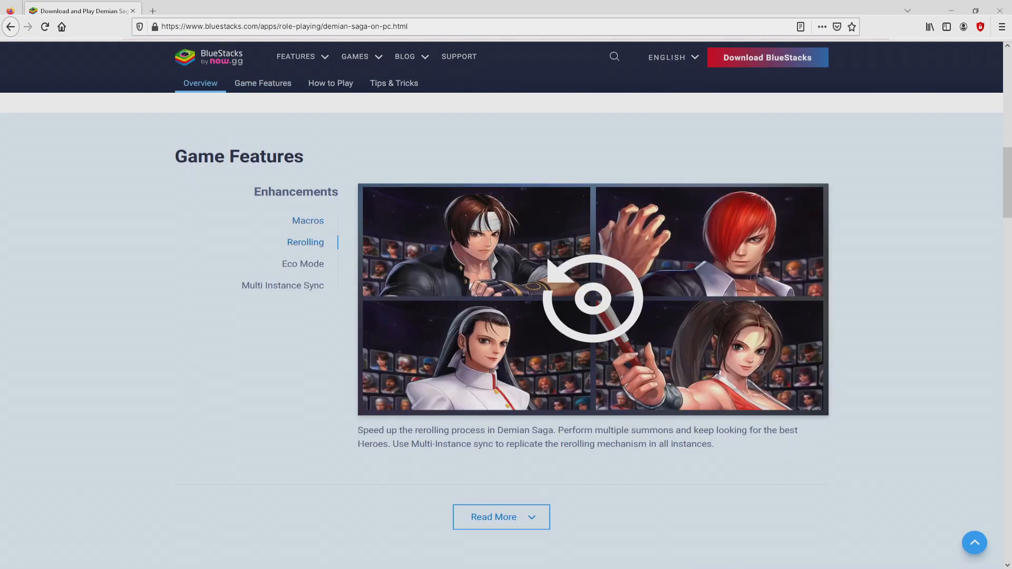
left_click(302, 263)
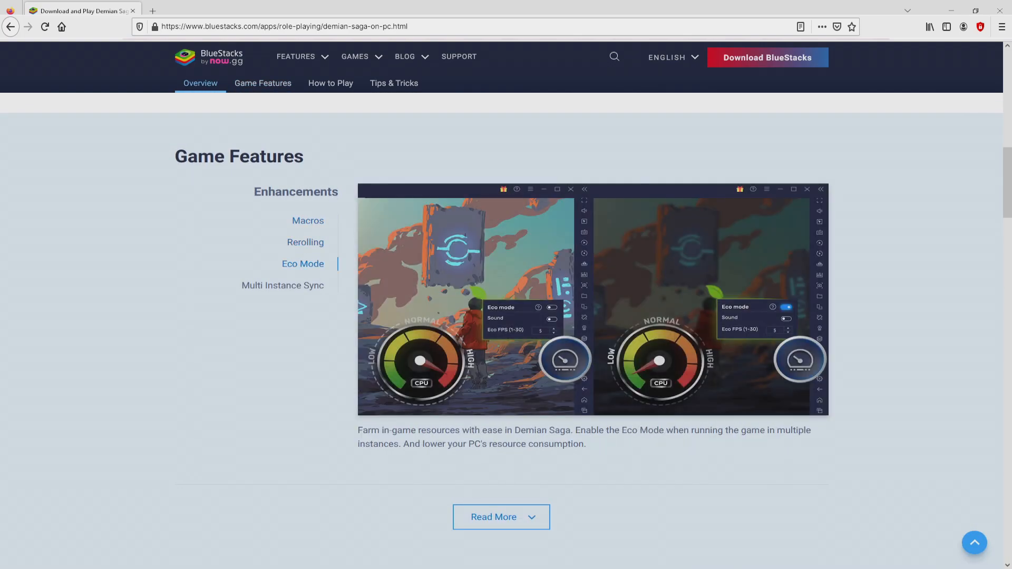
left_click(282, 285)
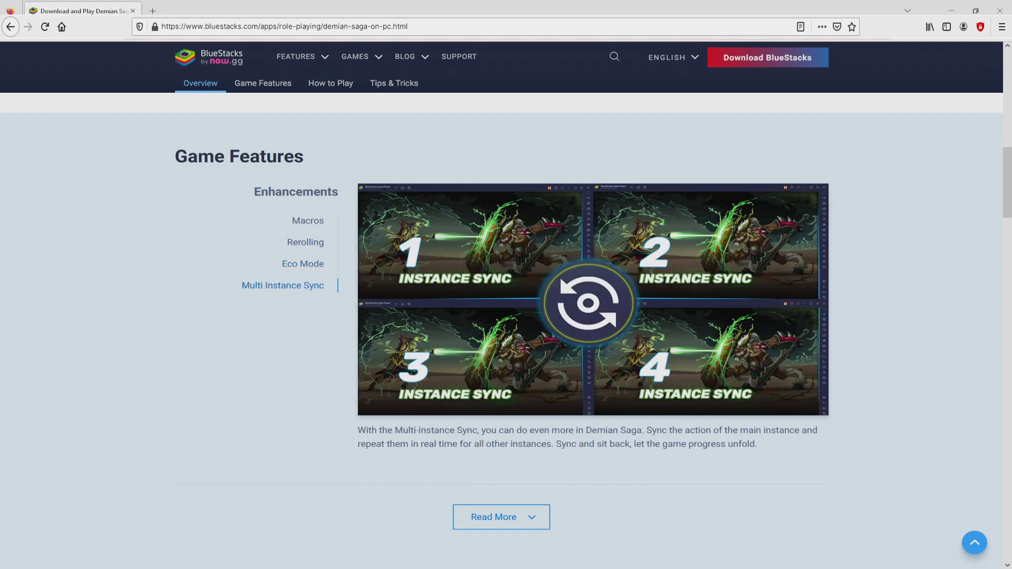
scroll("up", 3)
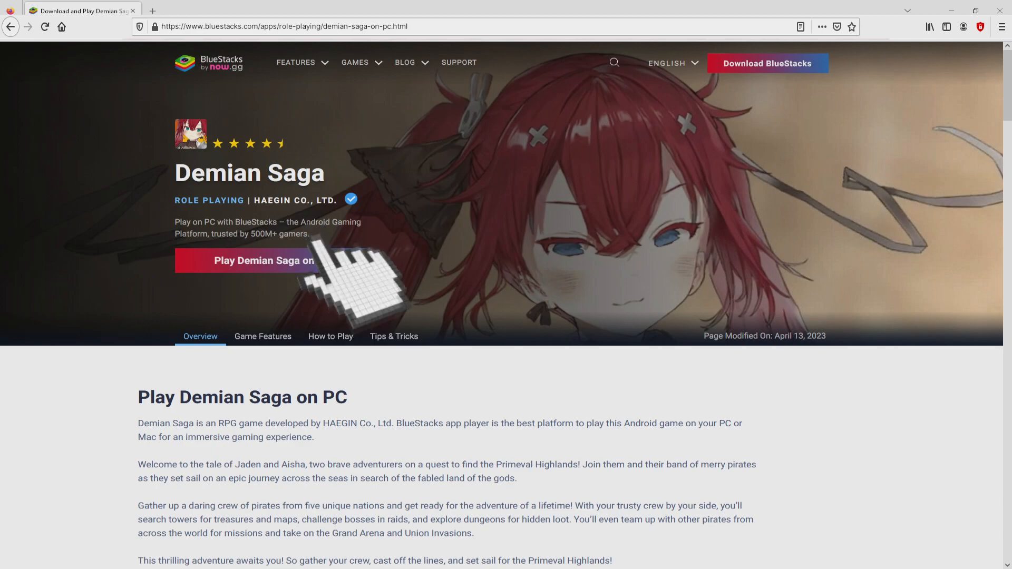
- Download the BlueStacks installer from the Play Demian Saga on PC button
left_click(272, 260)
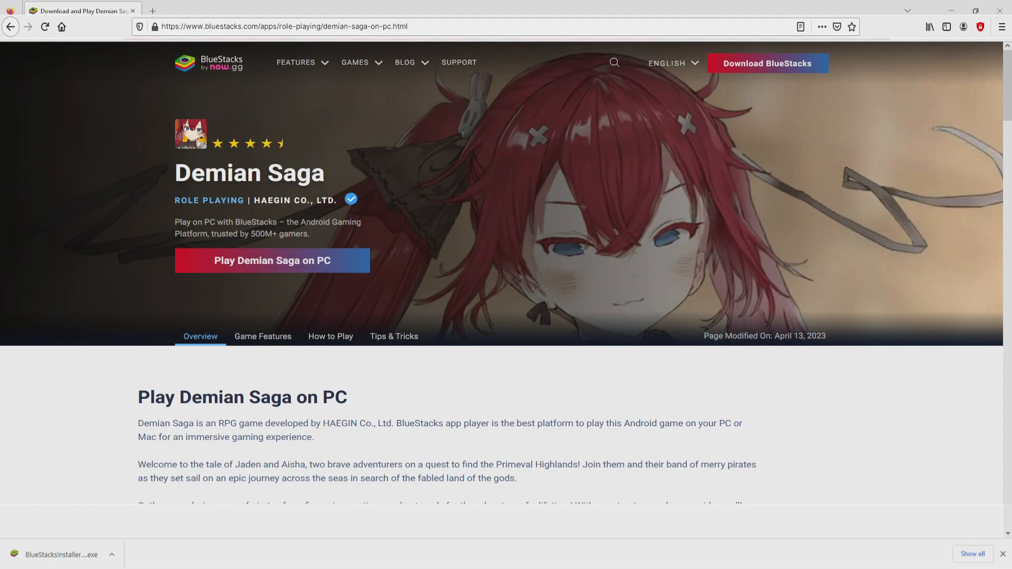
mouse_move(87, 491)
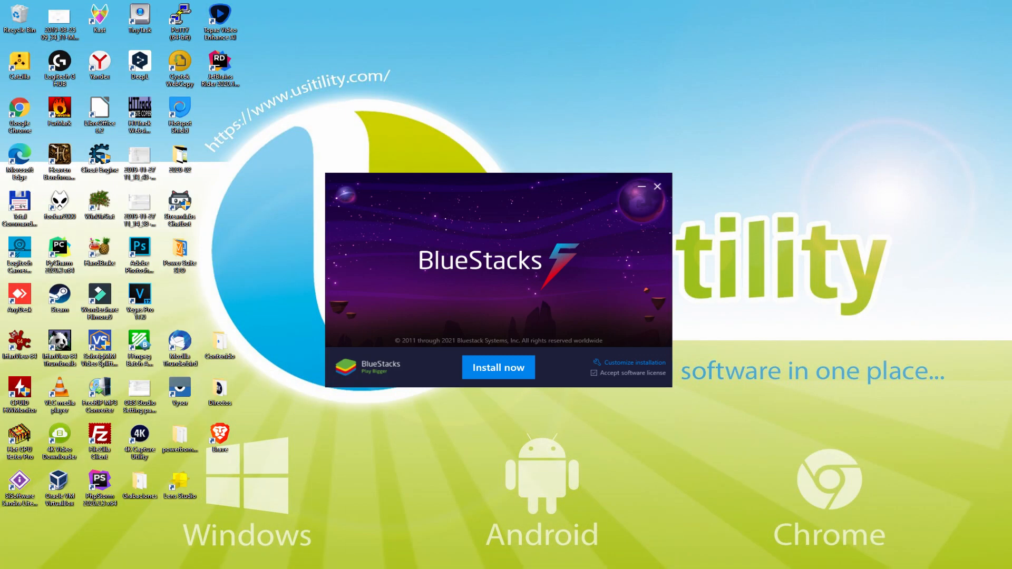
- Run the downloaded BlueStacks installer from Firefox's download bar
left_click(497, 367)
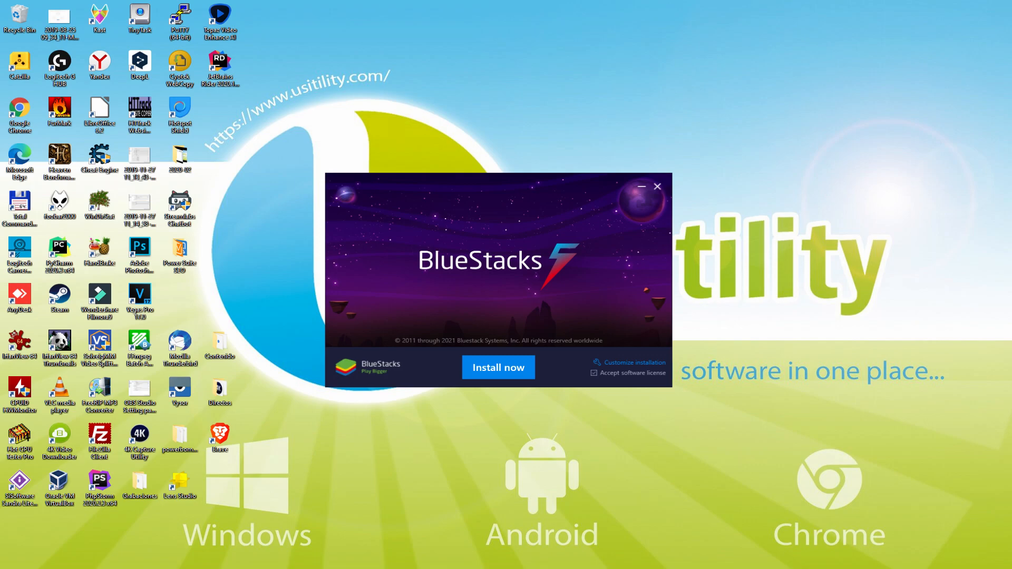
mouse_move(629, 365)
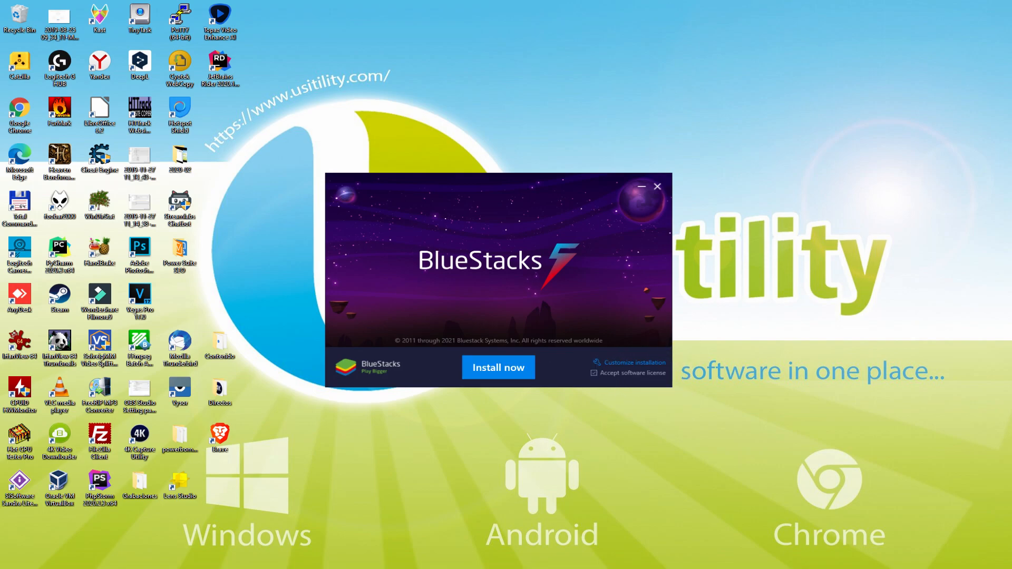
left_click(497, 368)
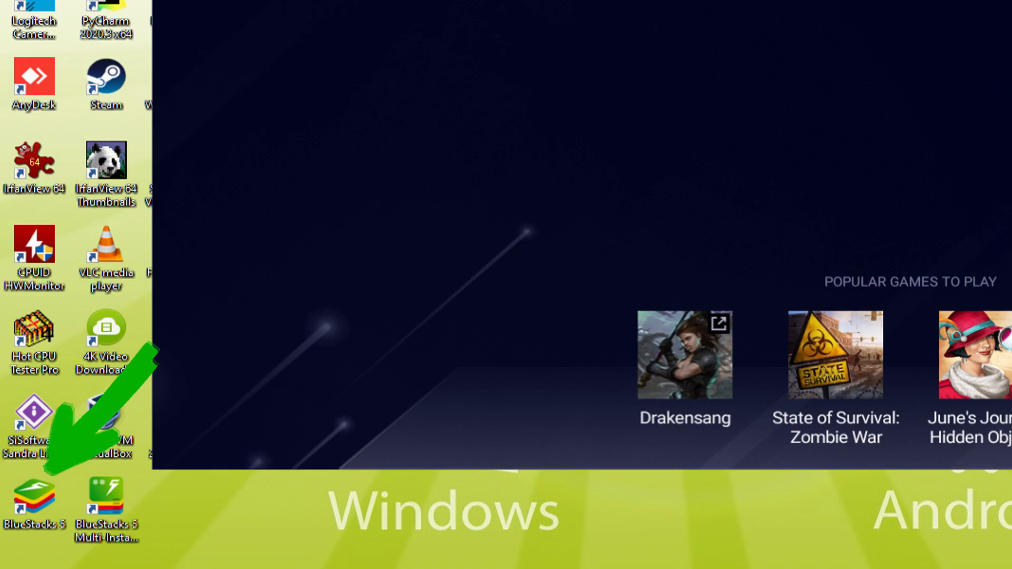
- Launch BlueStacks 5 from its desktop shortcut
double_click(34, 494)
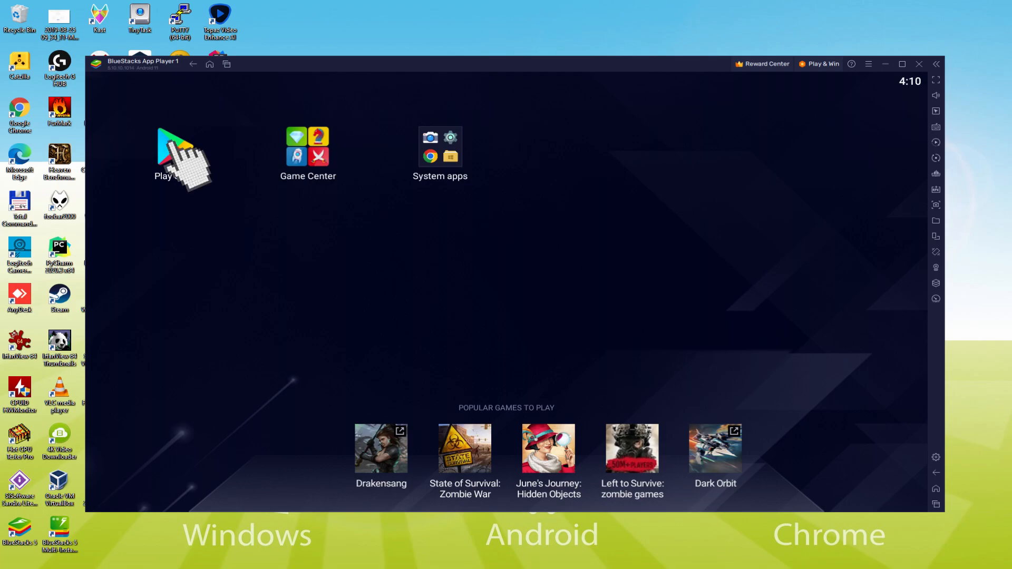
- Open the Play Store from the BlueStacks home screen
left_click(166, 158)
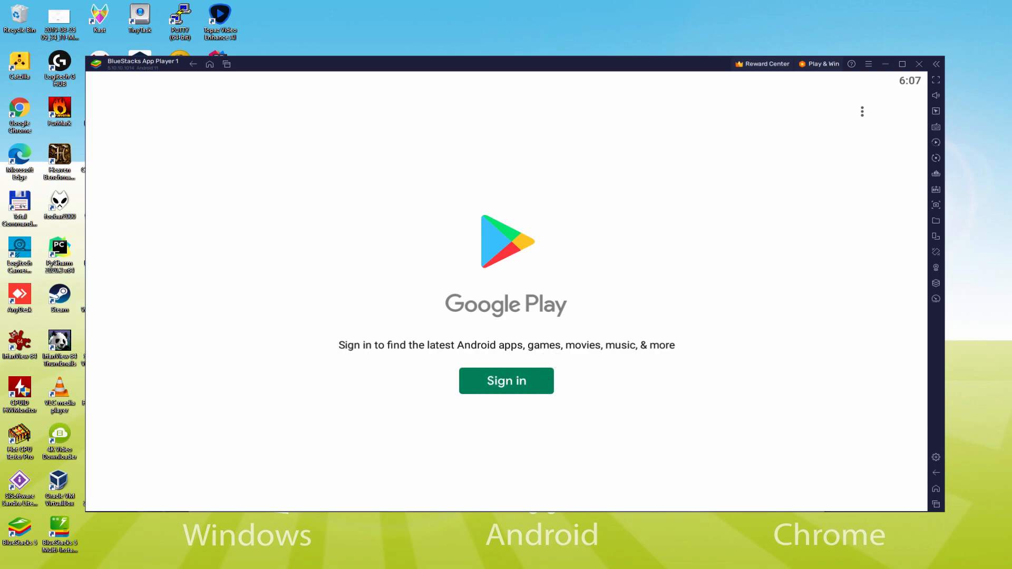
- Sign in to Google Play, accept the terms, and decline Google Drive backup
left_click(506, 380)
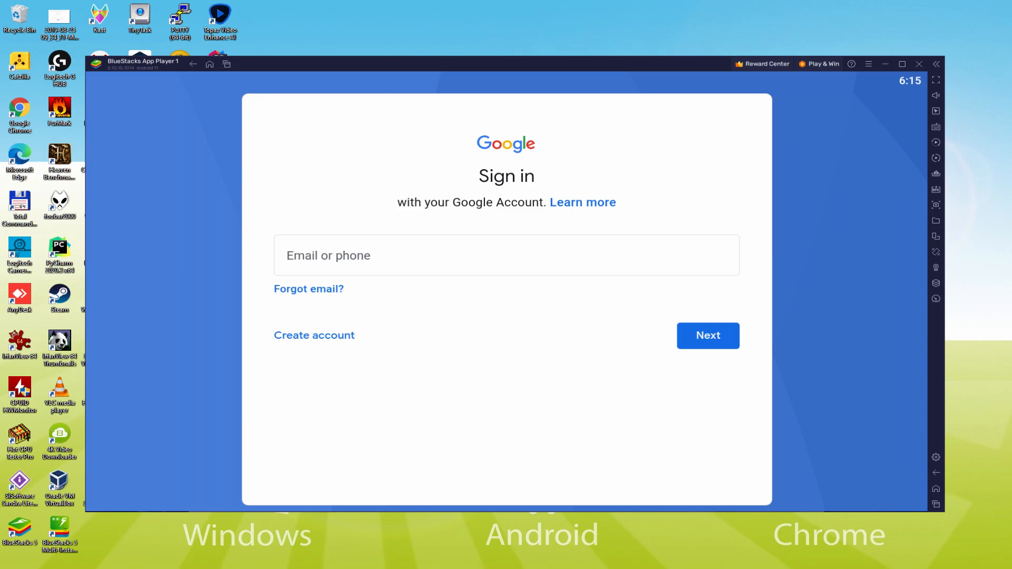
left_click(707, 336)
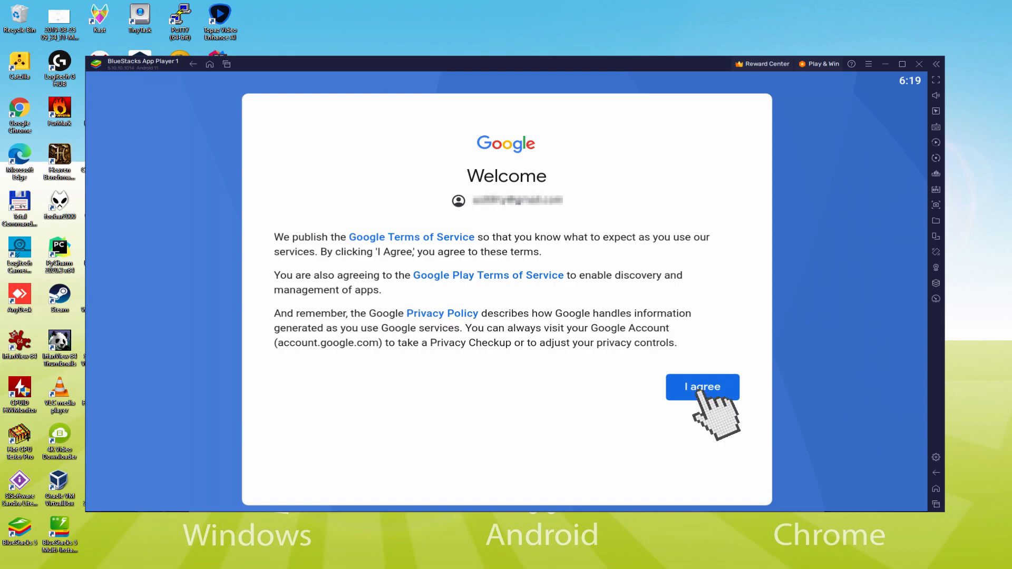
left_click(702, 387)
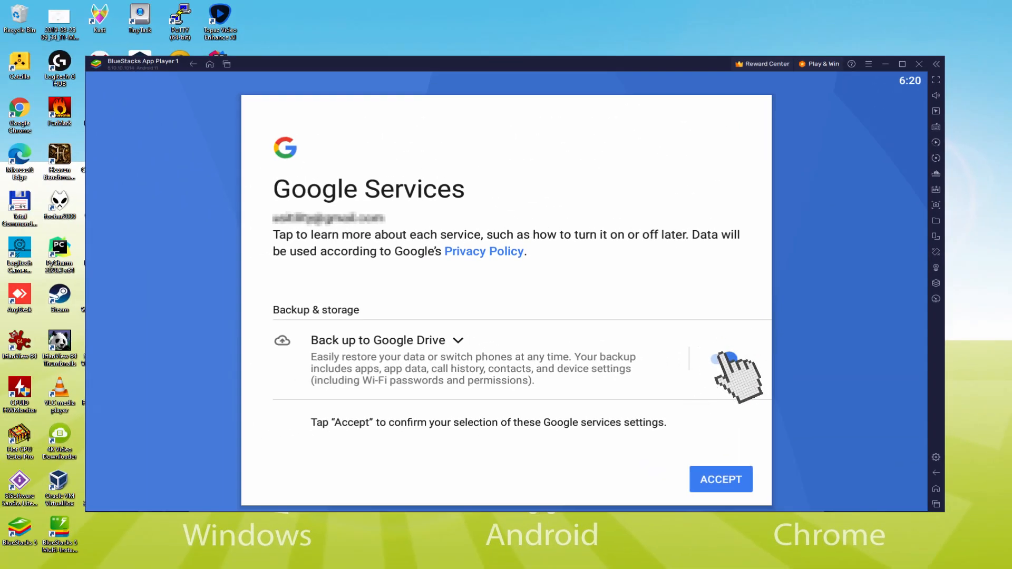
left_click(719, 360)
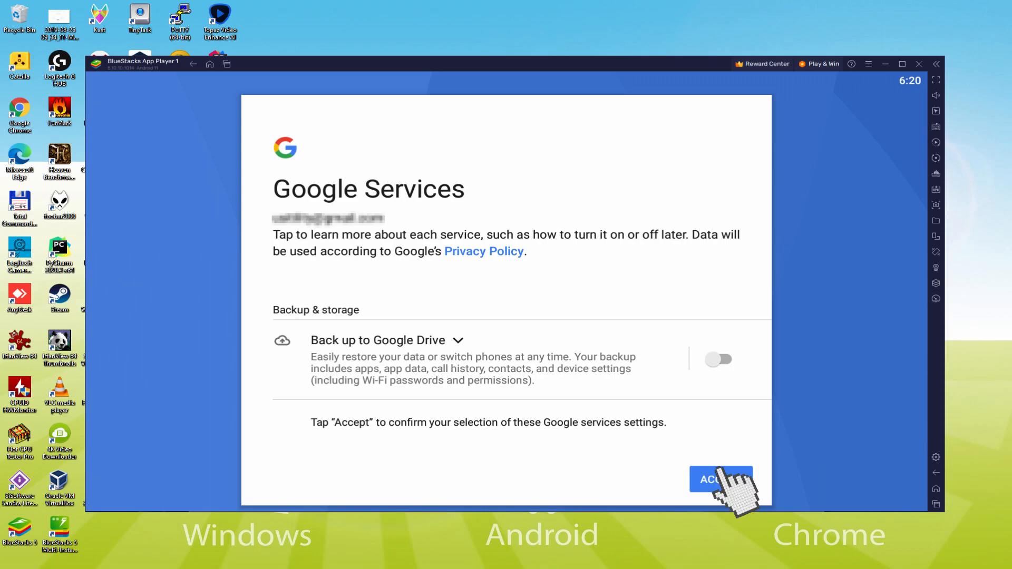
left_click(720, 479)
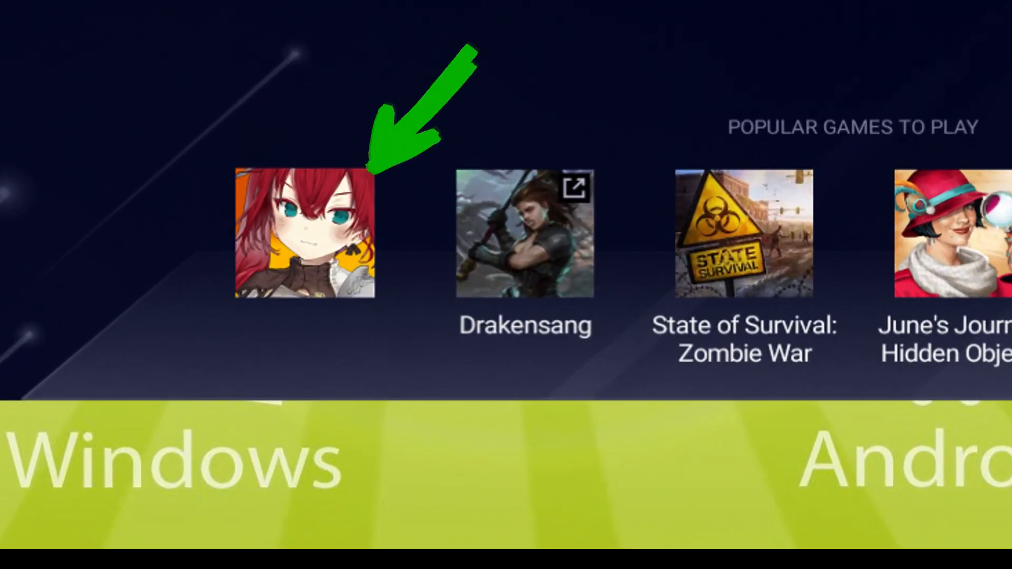
- Open the Demian Saga listing under Popular Games to Play
left_click(304, 233)
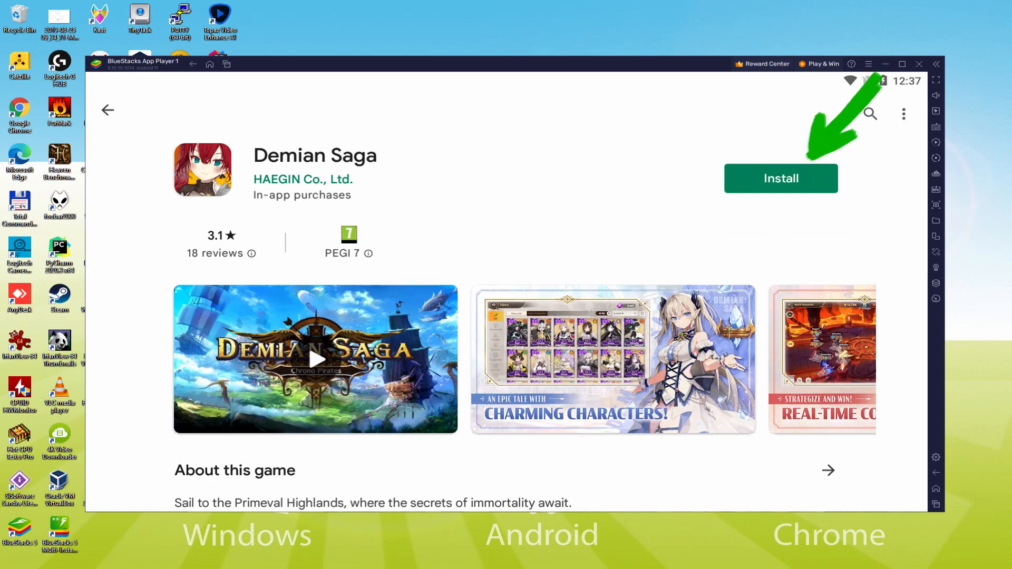
- Install Demian Saga from its Play Store page and launch the game
left_click(781, 179)
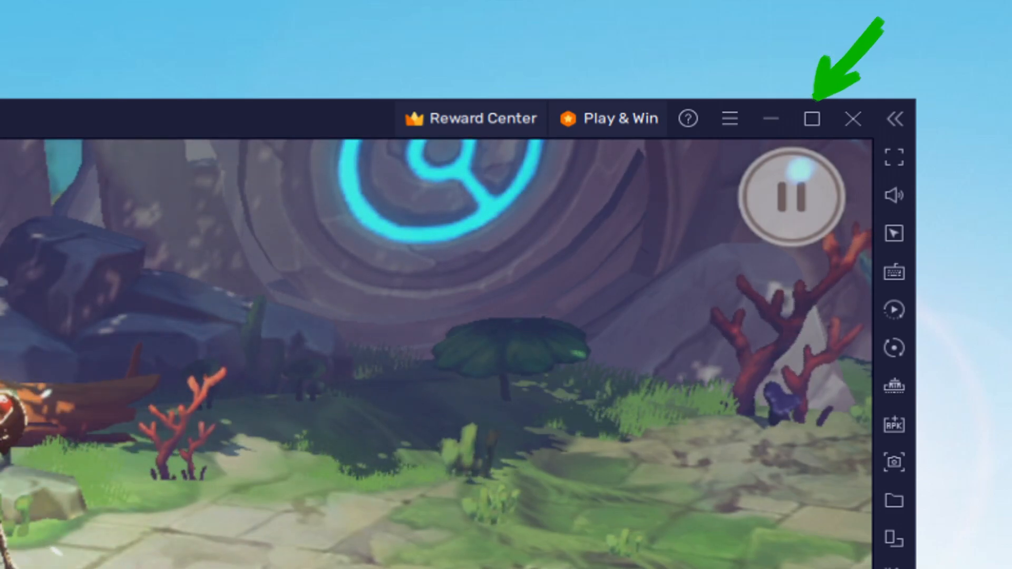
left_click(812, 118)
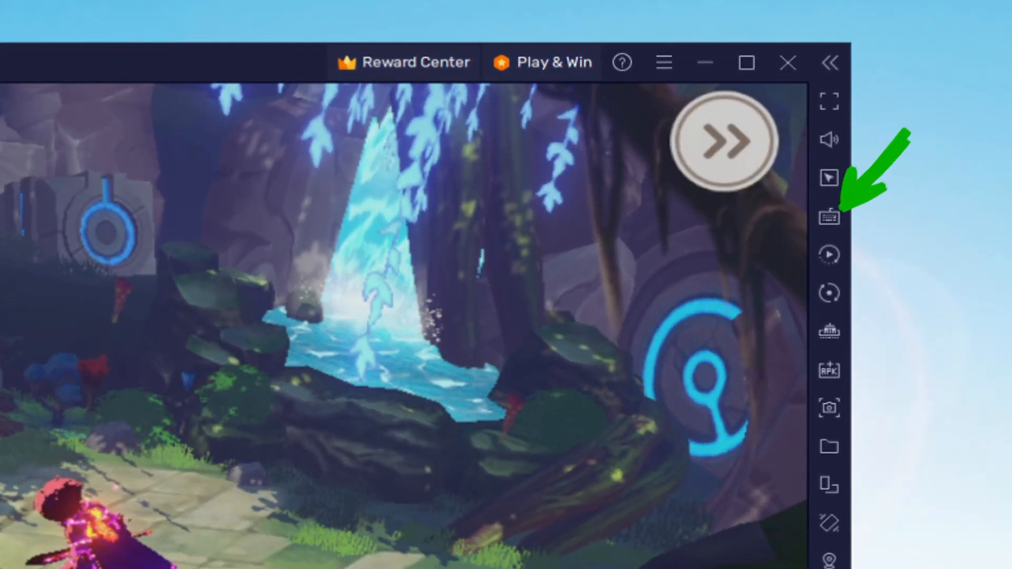
left_click(829, 213)
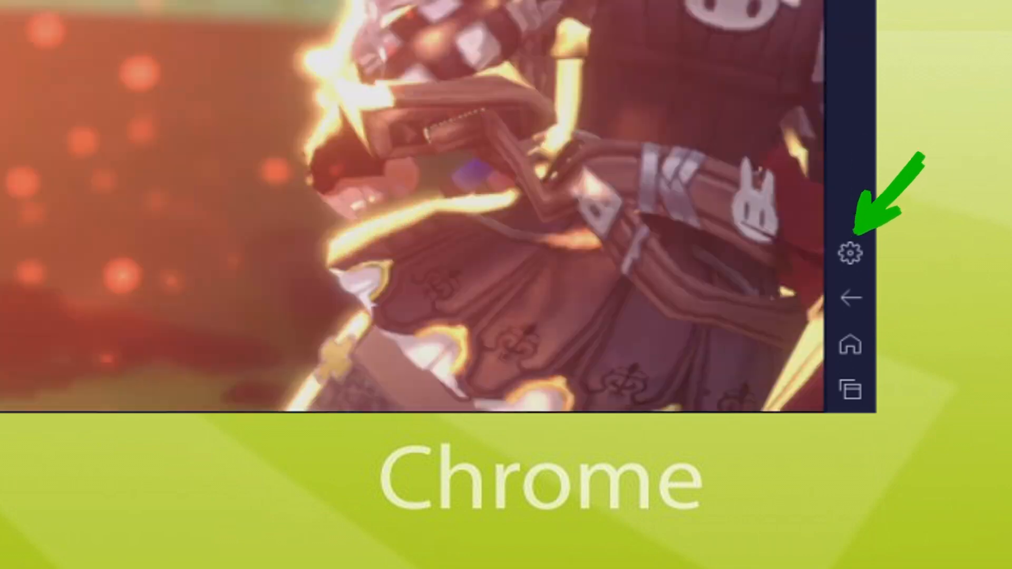
- Tap through the Demian Saga intro to reach Aisha's dialogue
left_click(851, 253)
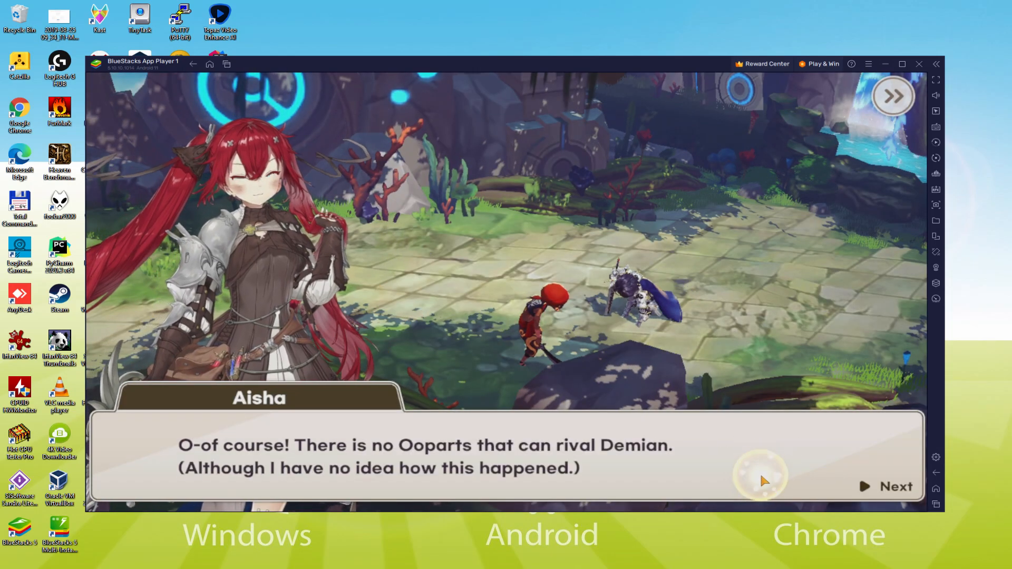
- Advance the shipboard story dialogue to the 'Decide on the Pirate Crew Name' prompt
left_click(895, 486)
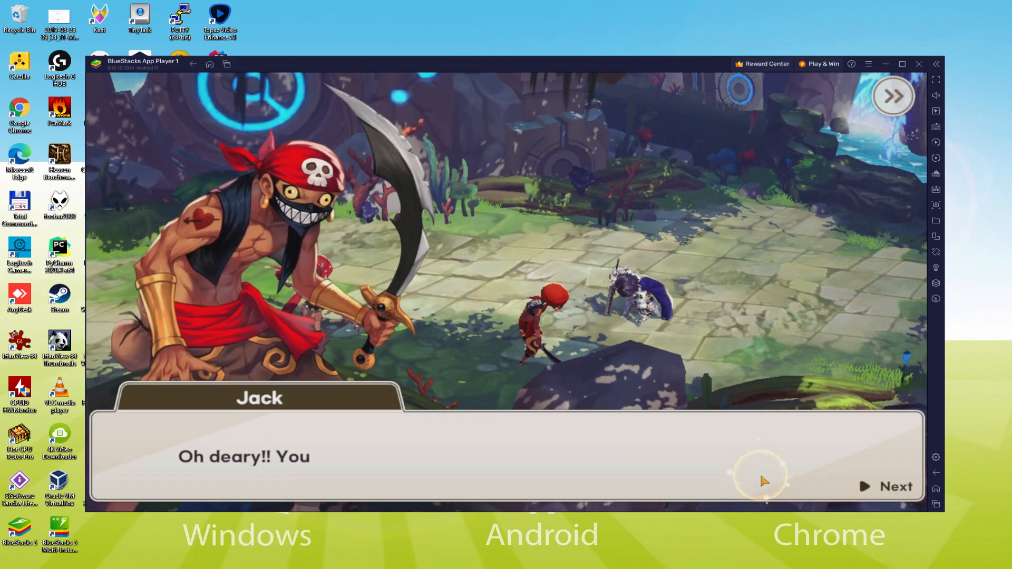
left_click(896, 486)
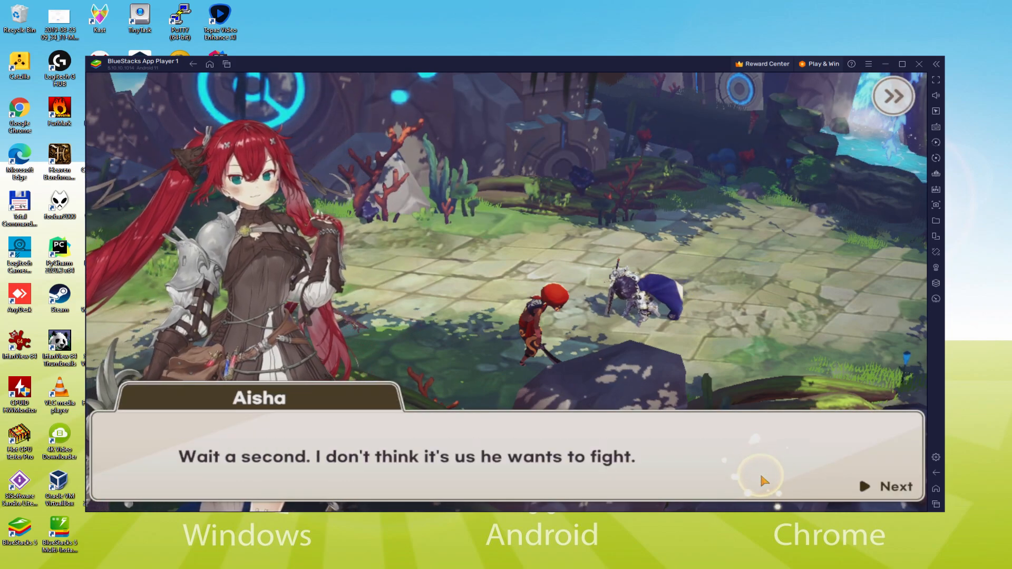
left_click(895, 486)
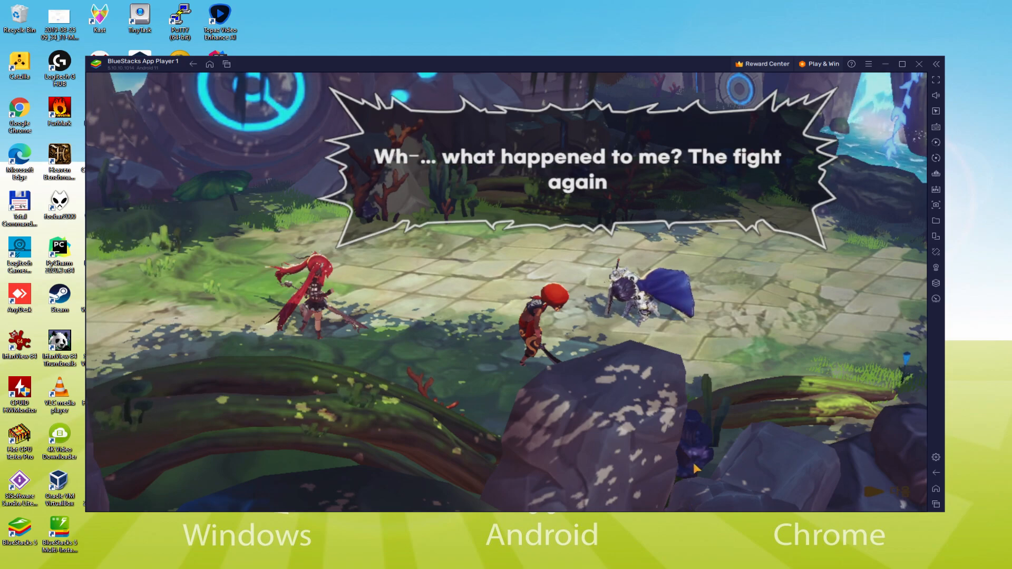
left_click(694, 455)
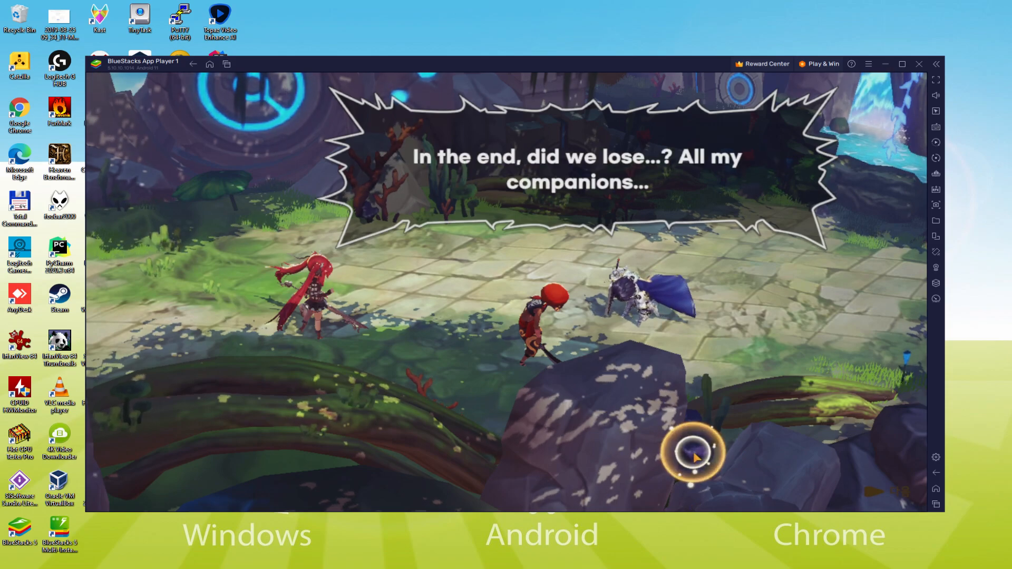
left_click(694, 455)
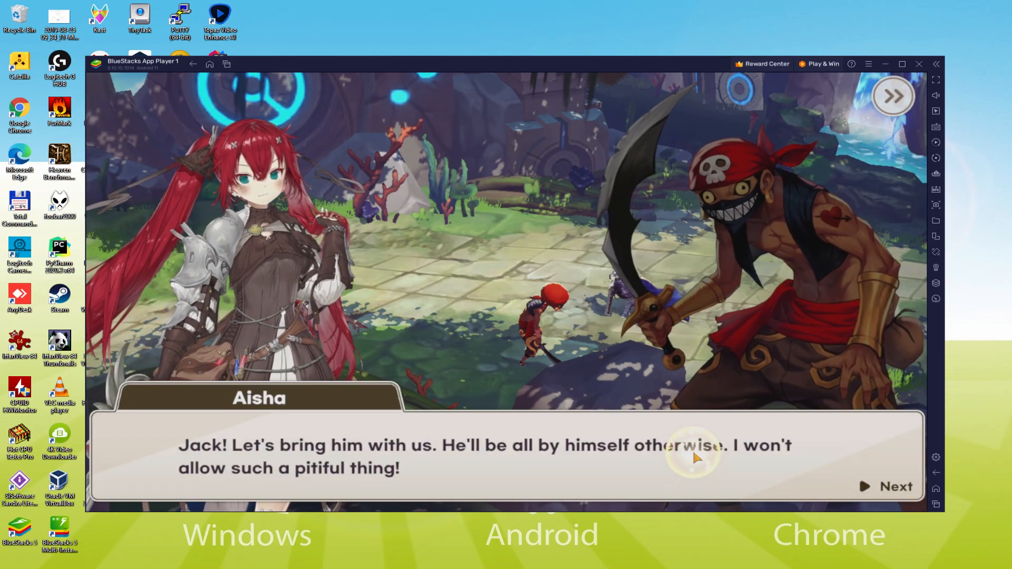
left_click(694, 457)
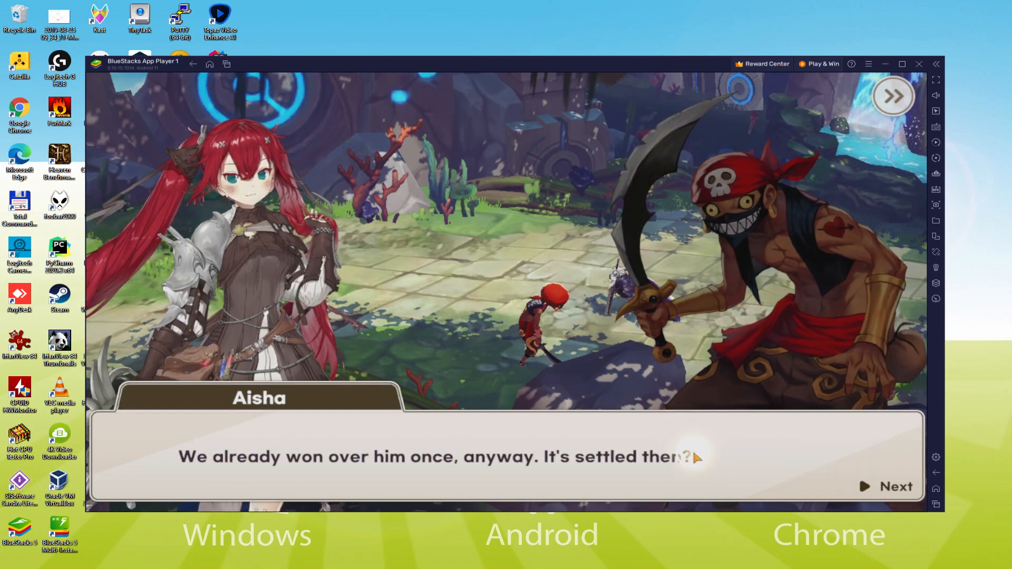
left_click(895, 486)
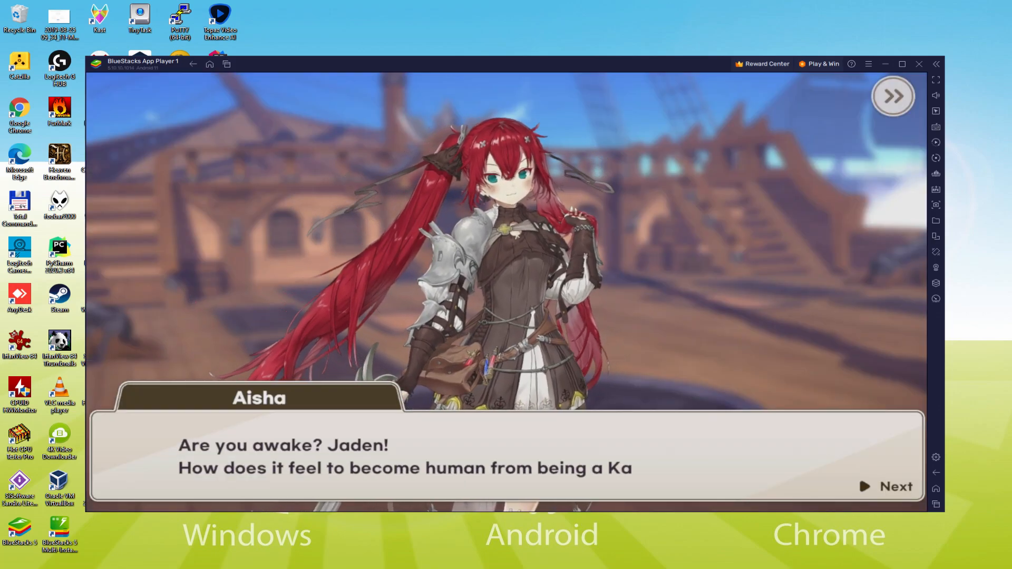
left_click(895, 486)
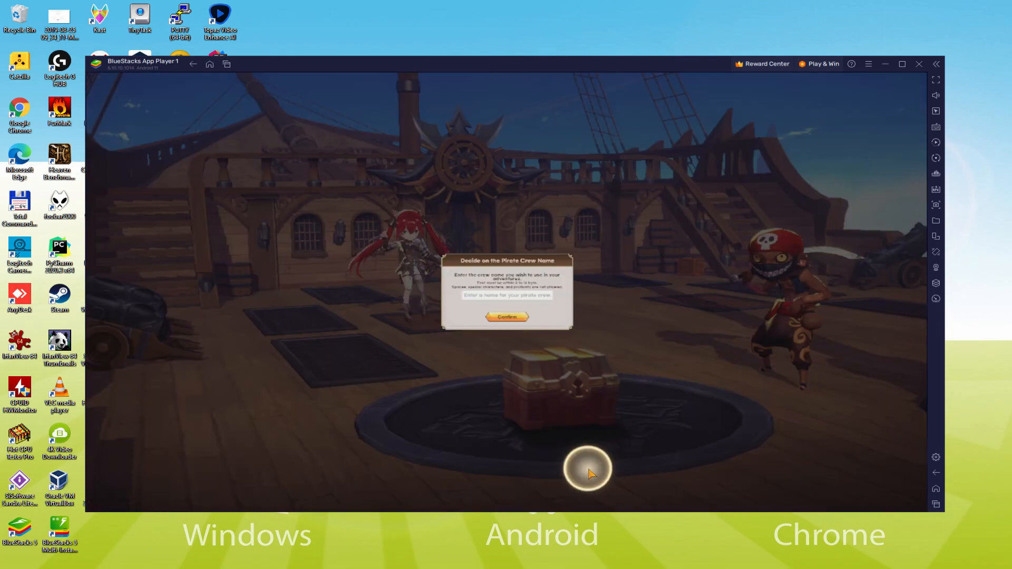
- Enter 'Usitility' as the pirate crew name, confirm, and resume dialogue
type("Usitility")
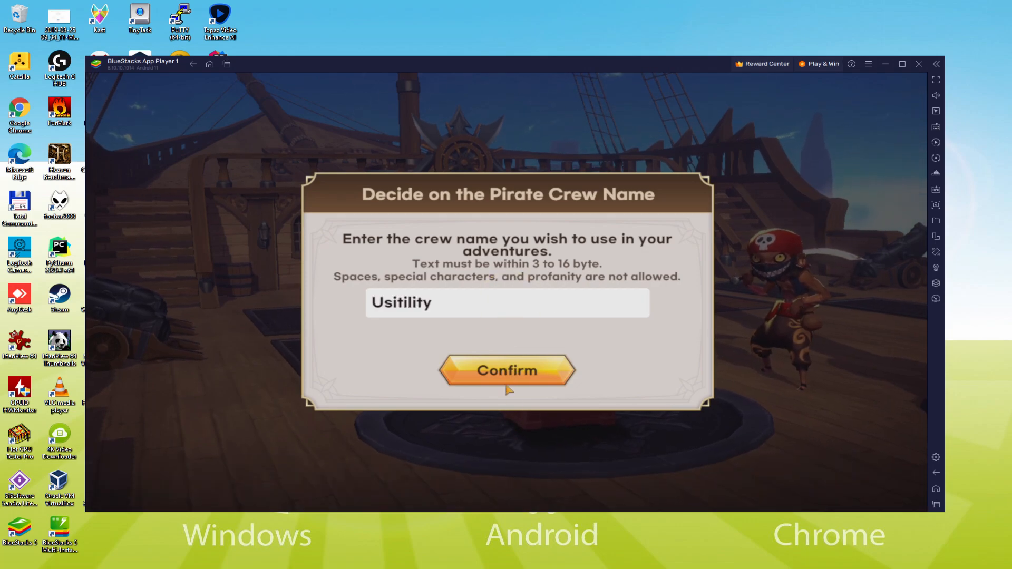
left_click(507, 372)
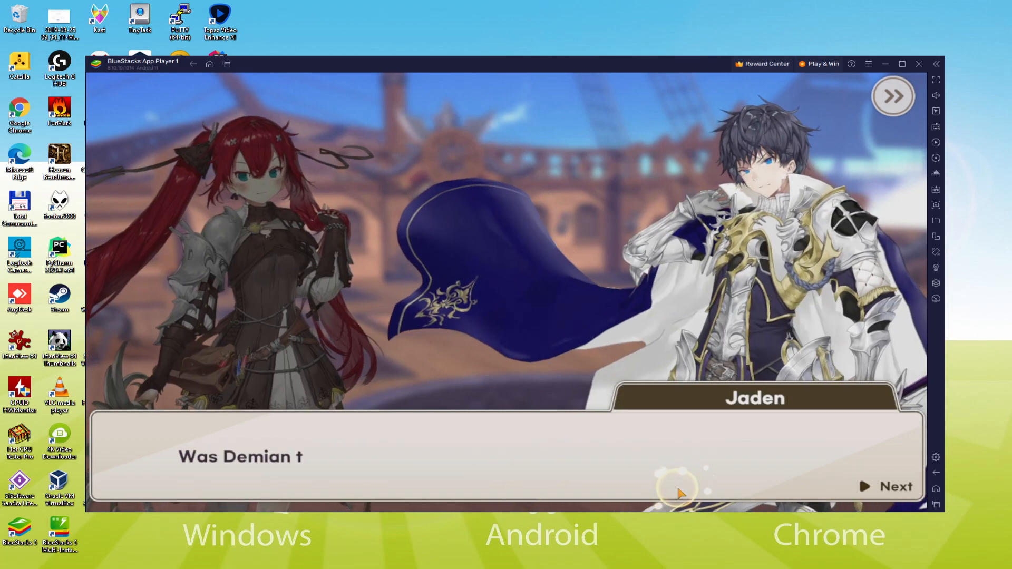
left_click(895, 486)
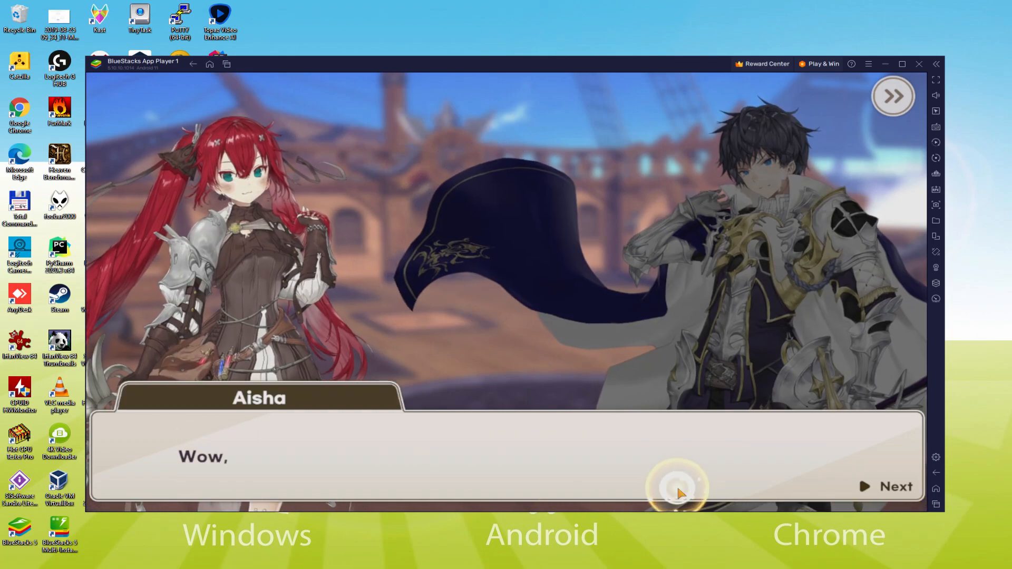